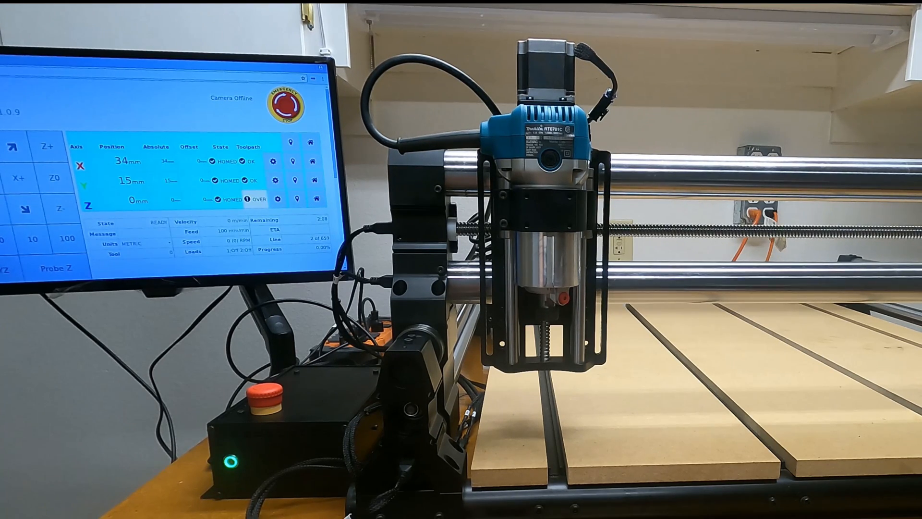
Step: Send the spindle to the XY origin and confirm the 'Move to XY origin?' prompt
{"action": "left_click", "coordinate": [22, 147]}
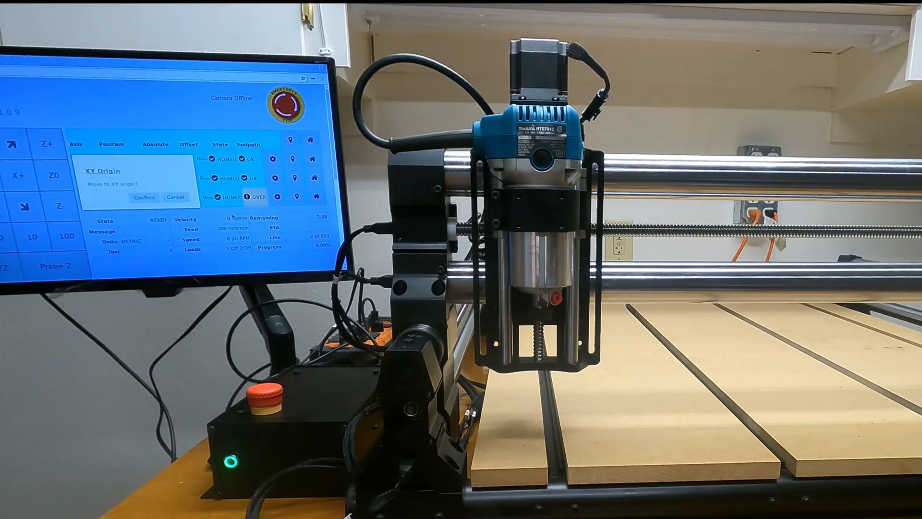
{"action": "left_click", "coordinate": [144, 197]}
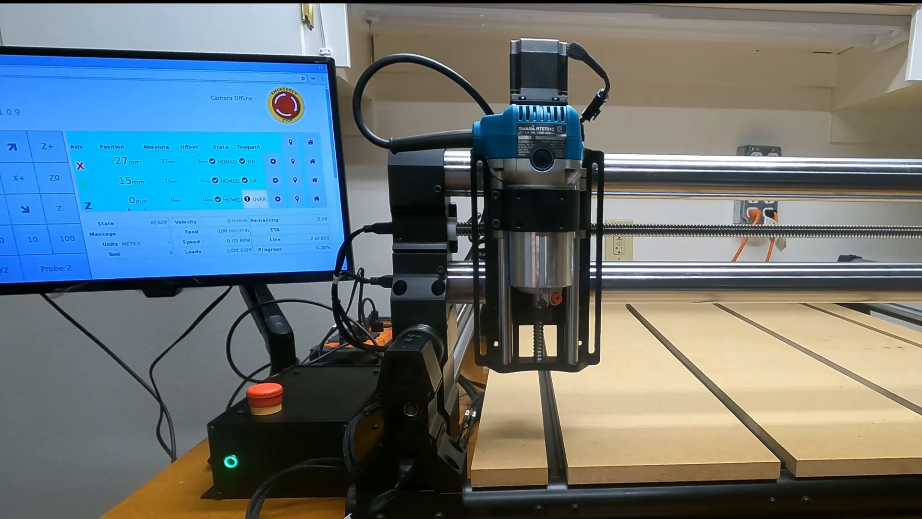